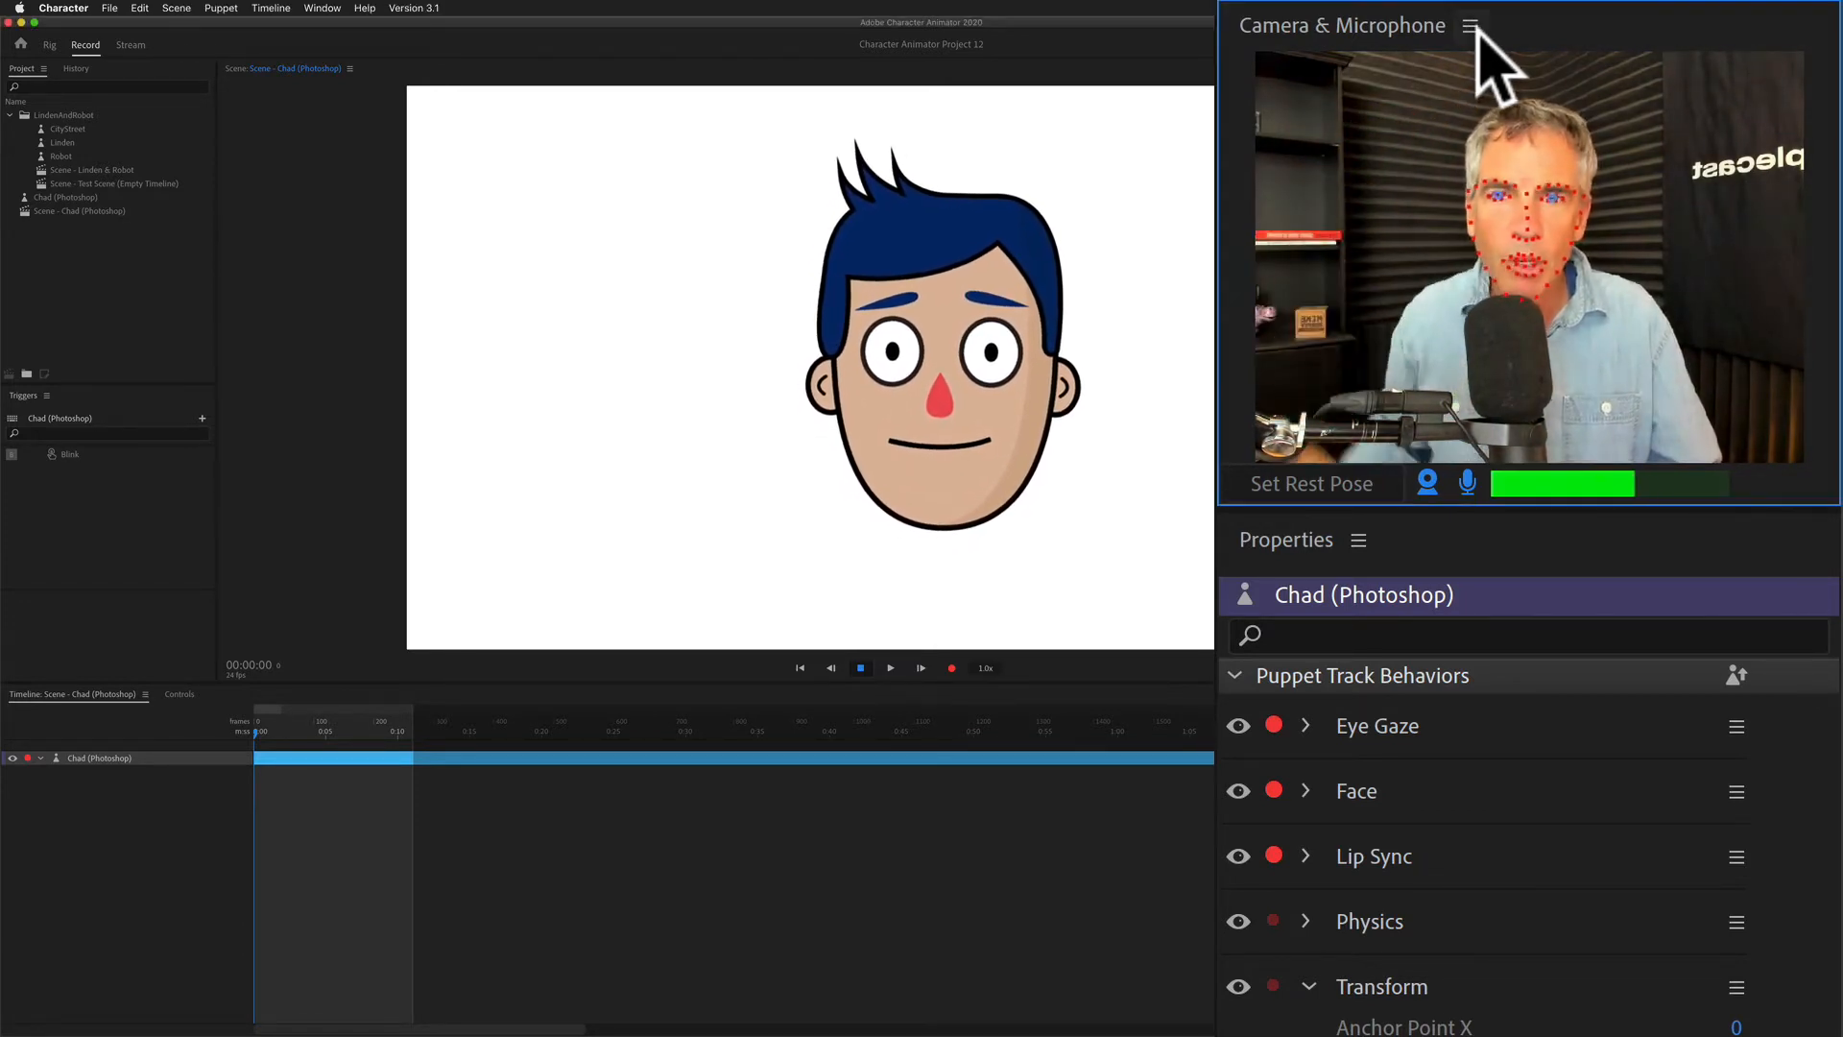
# Confirm the Logitech BRIO webcam is the selected camera input for face tracking.
pyautogui.click(1471, 25)
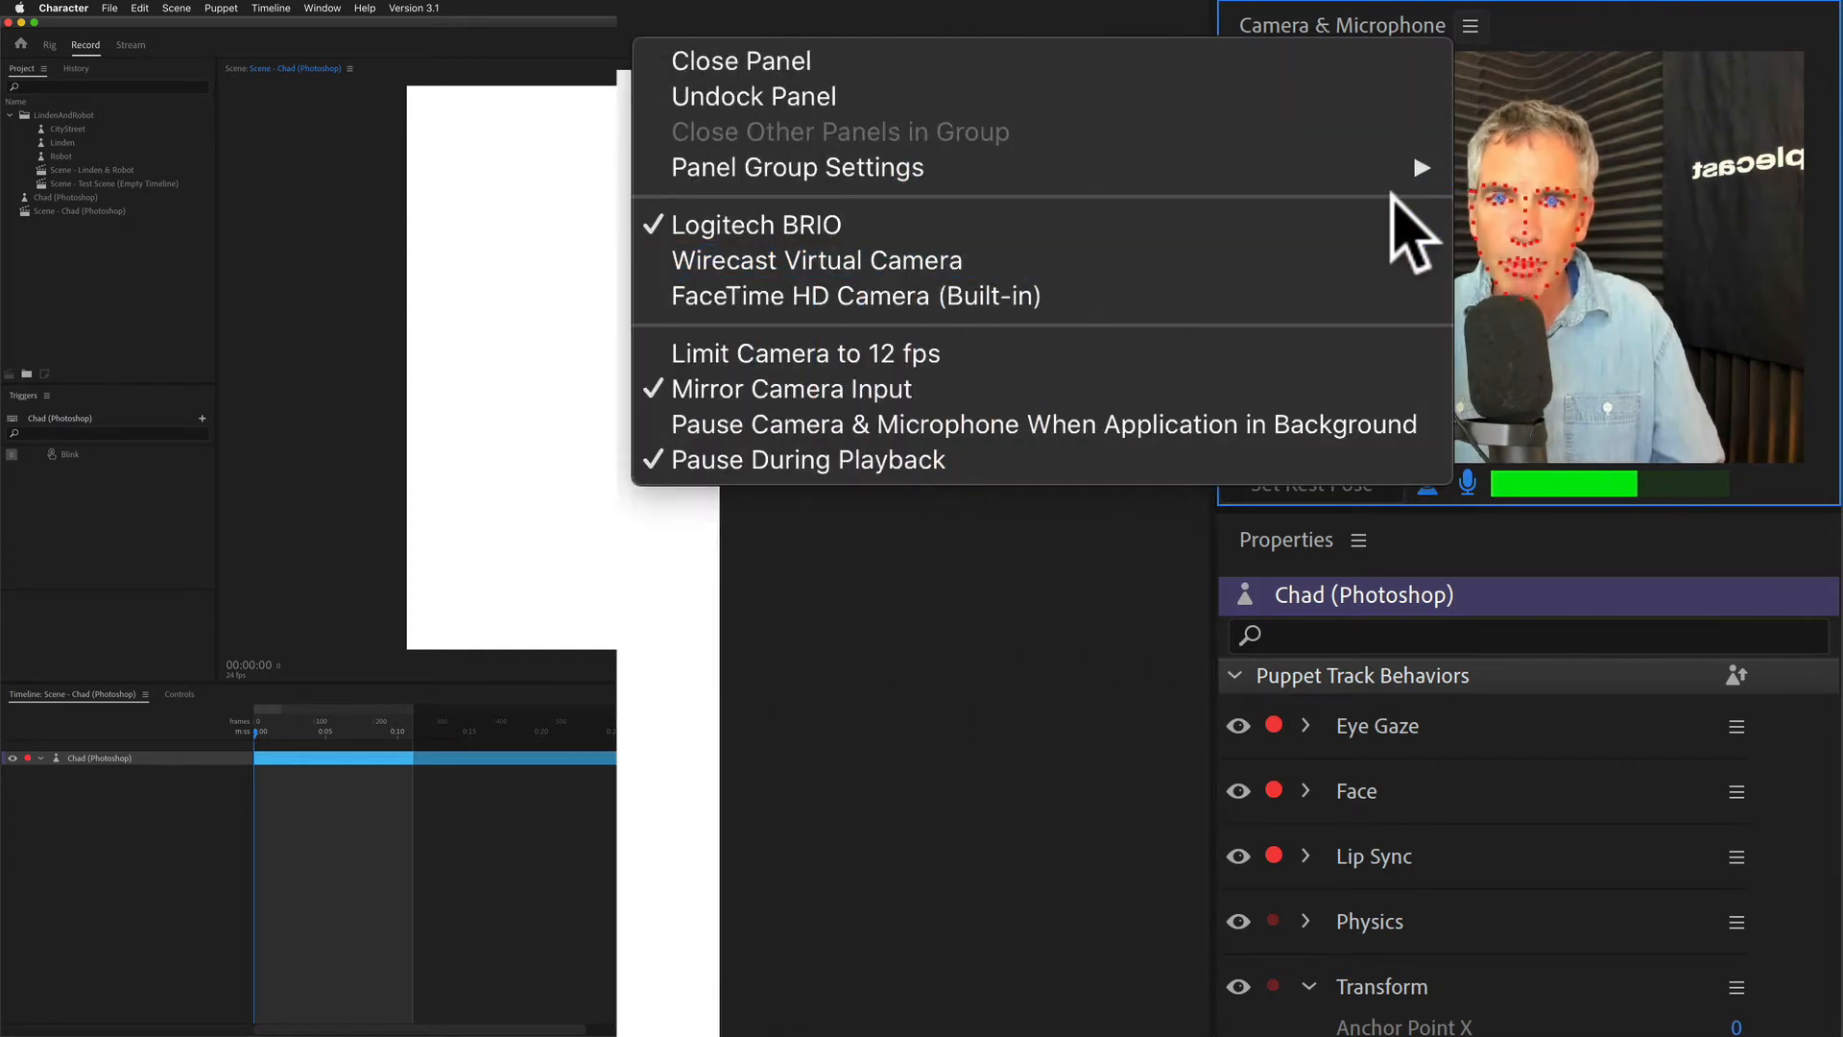
pyautogui.moveTo(816, 259)
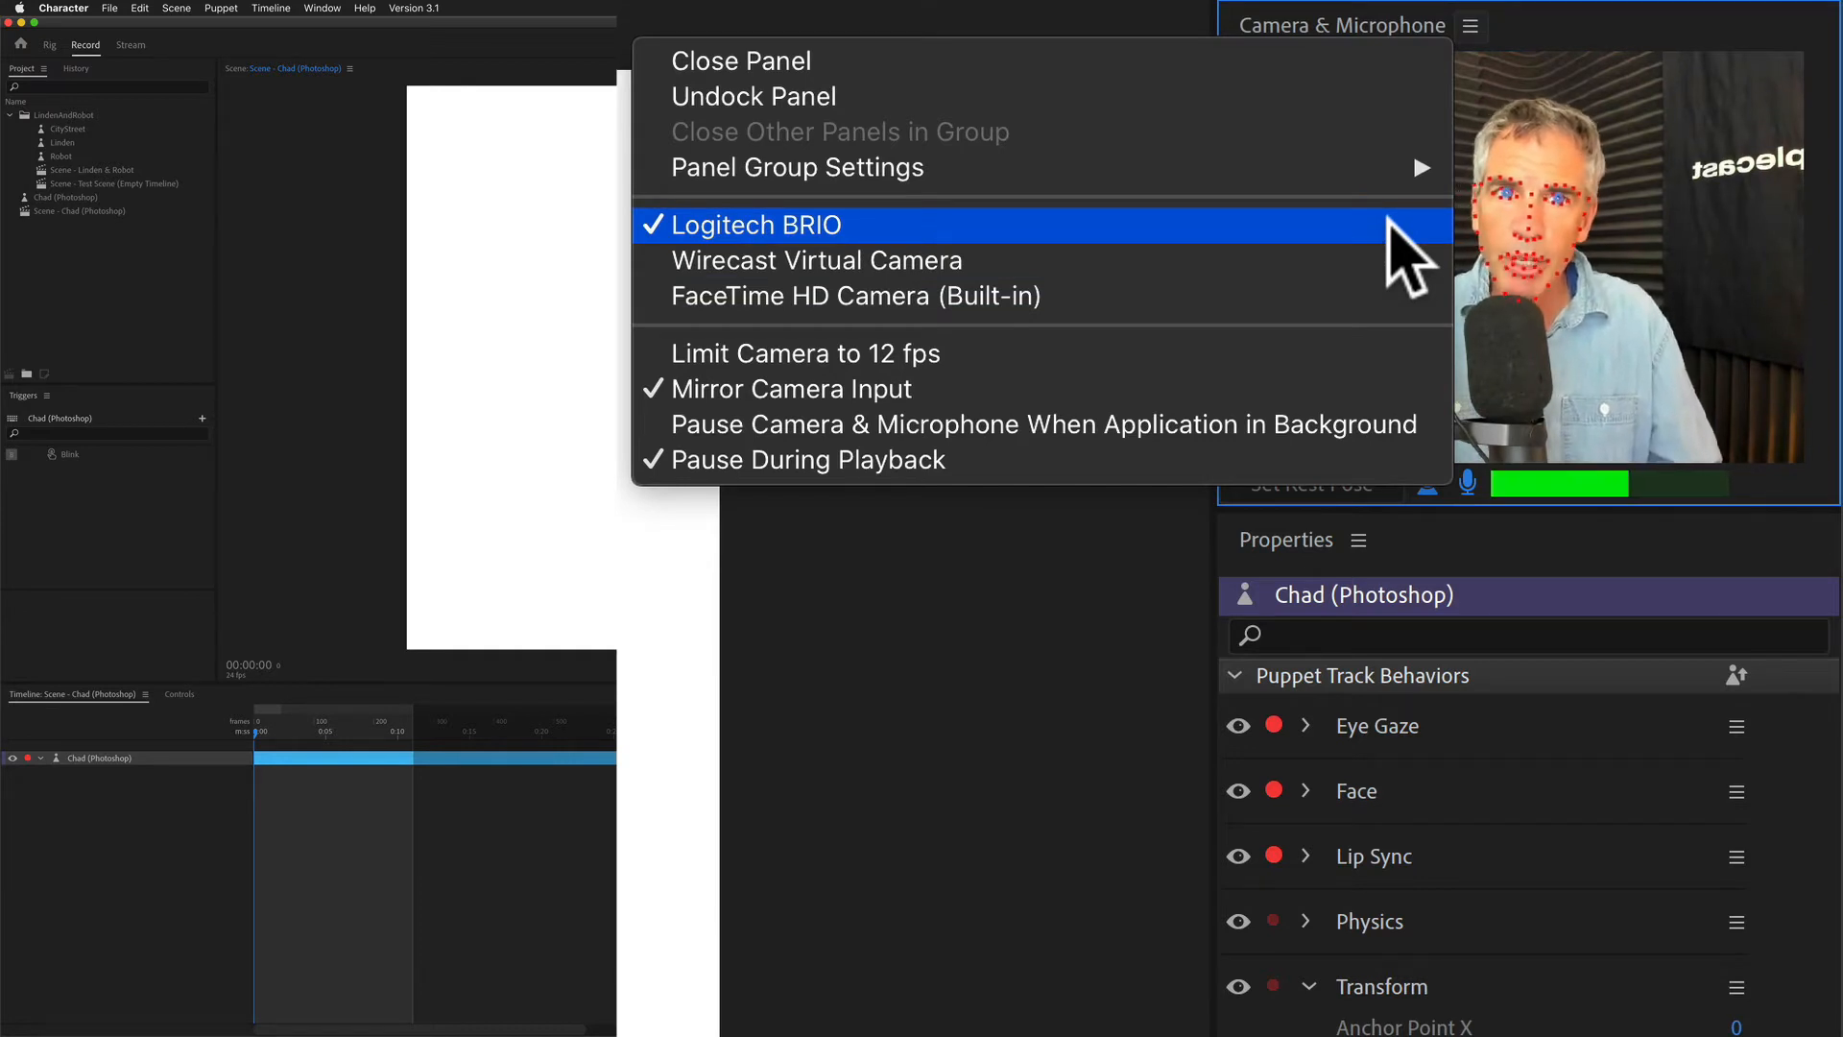
pyautogui.moveTo(795, 389)
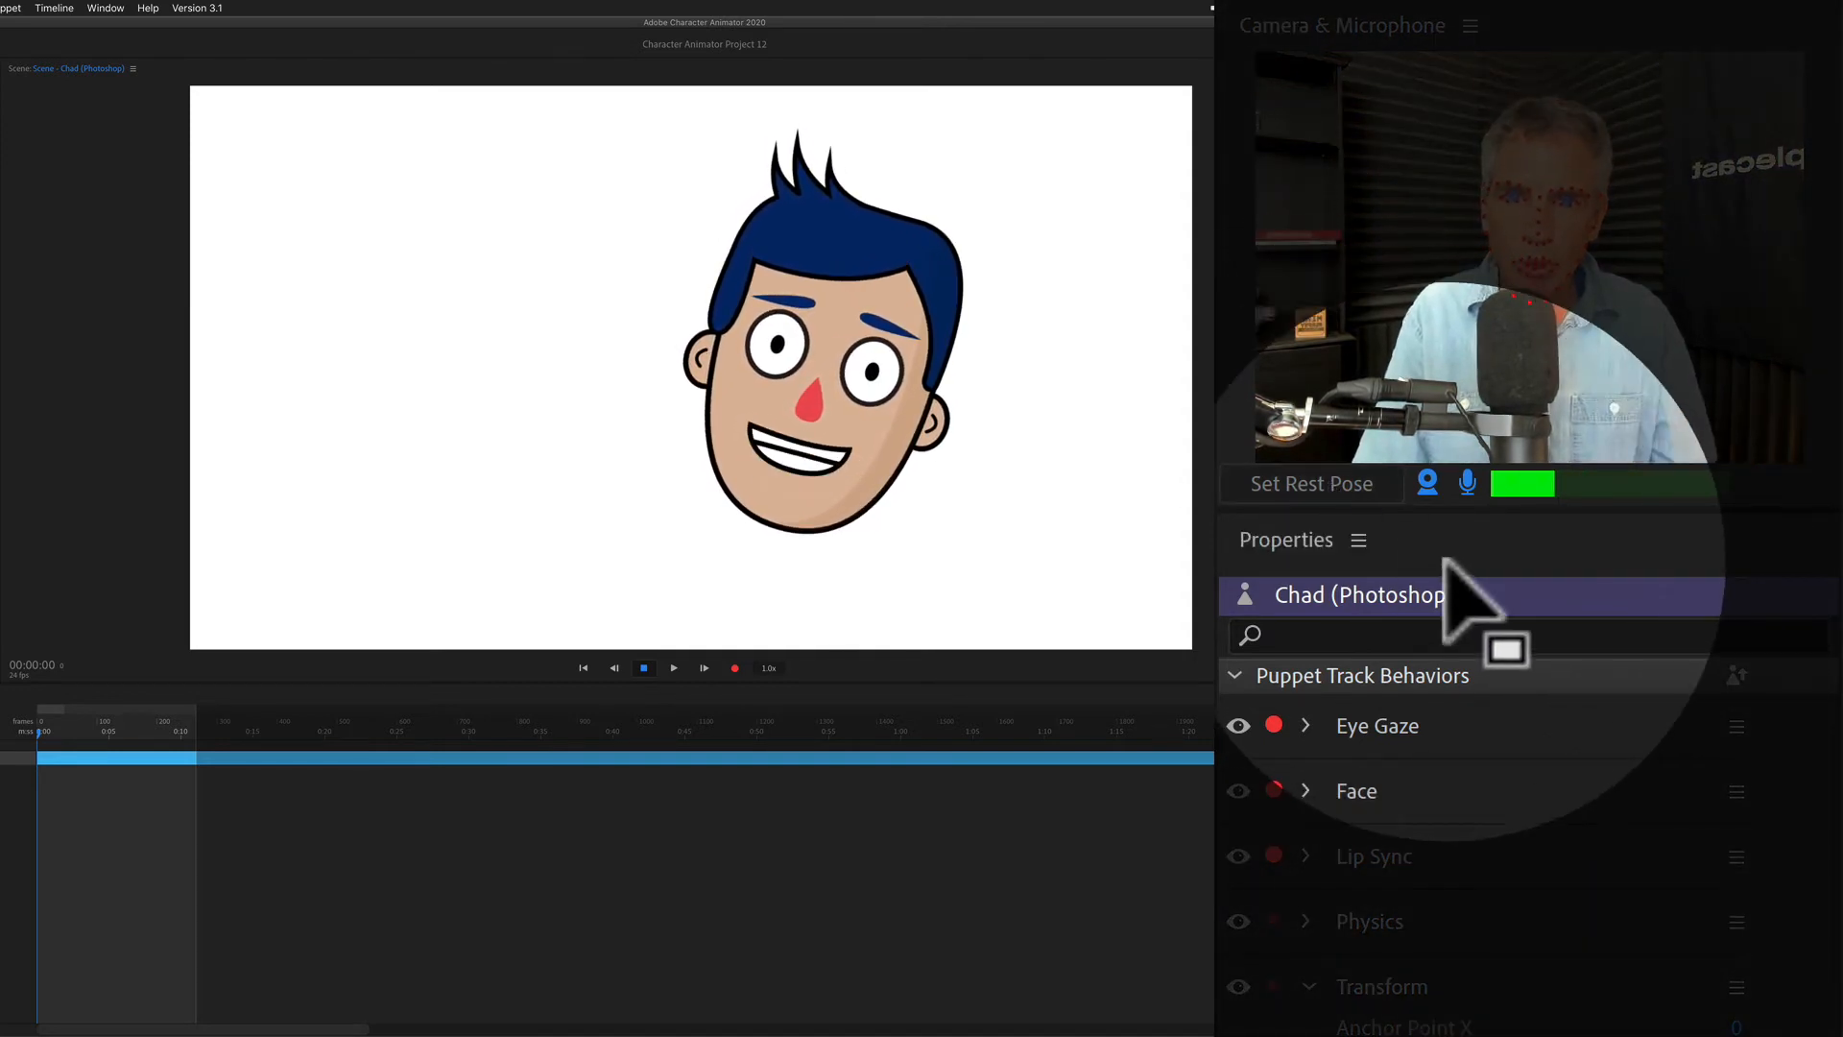
pyautogui.moveTo(1517, 576)
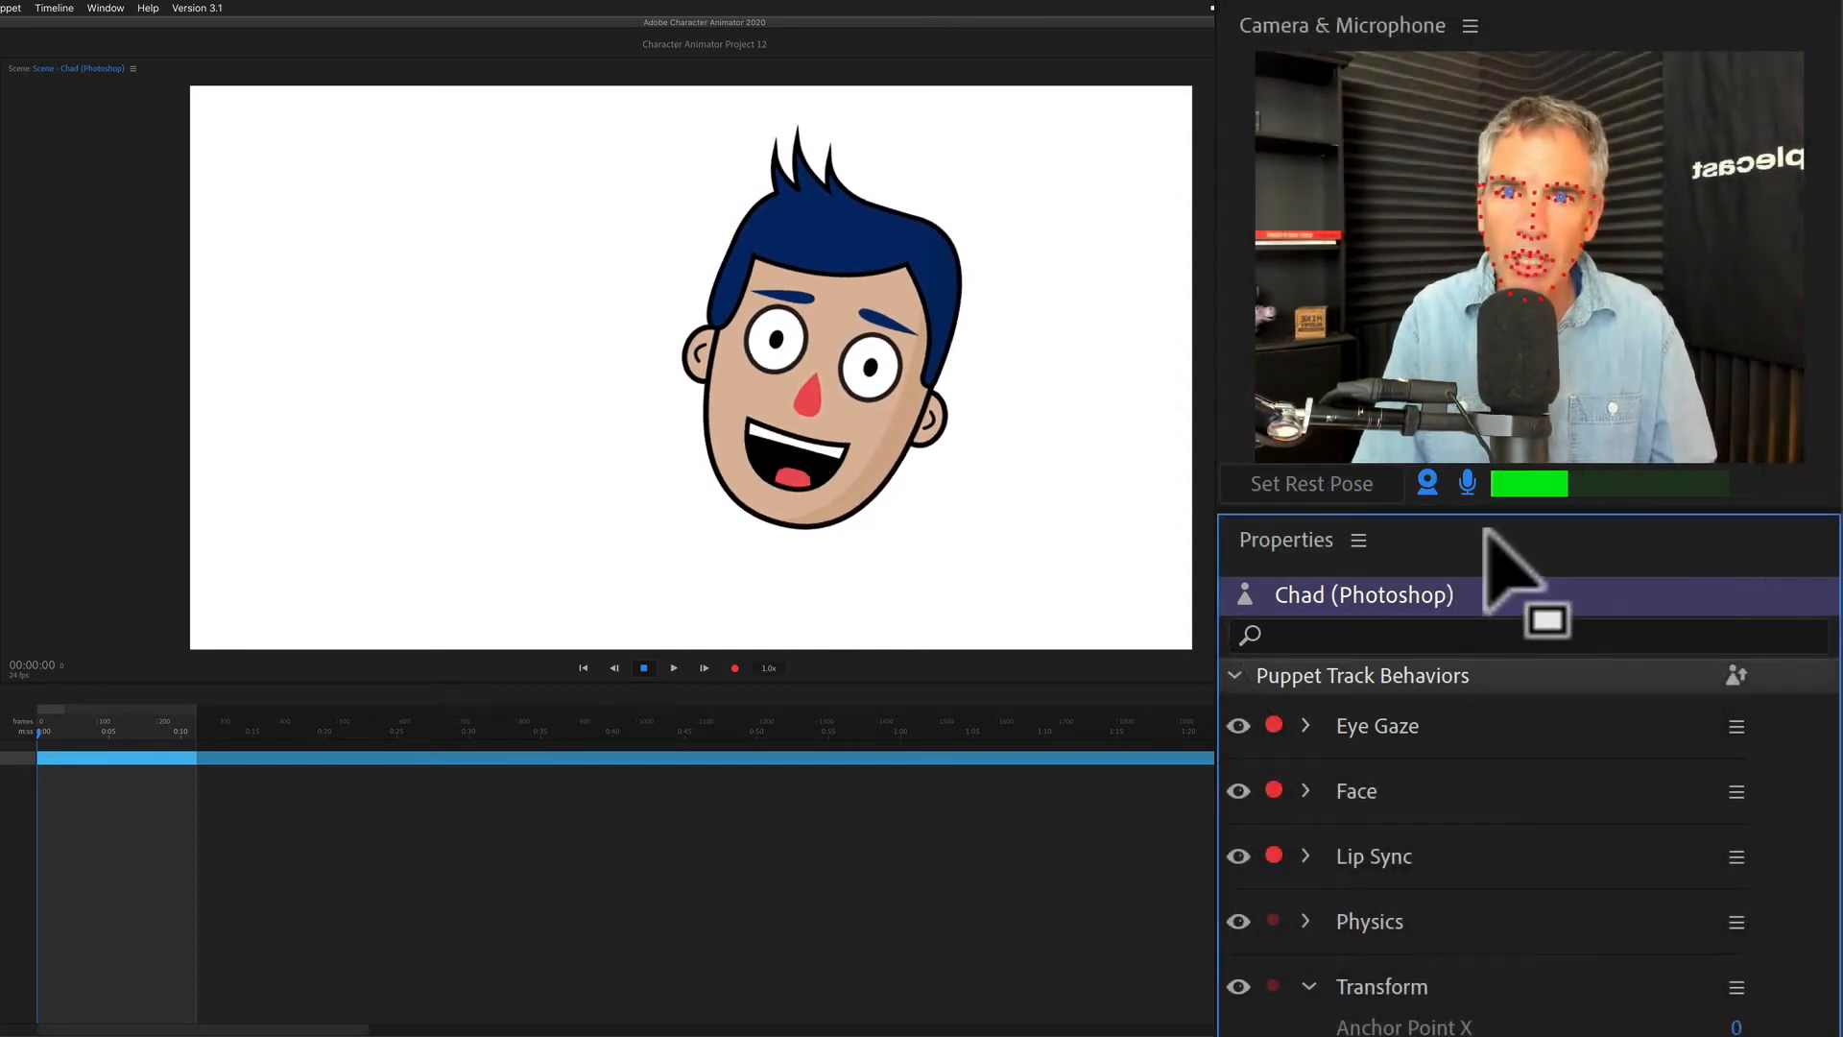
pyautogui.click(1311, 484)
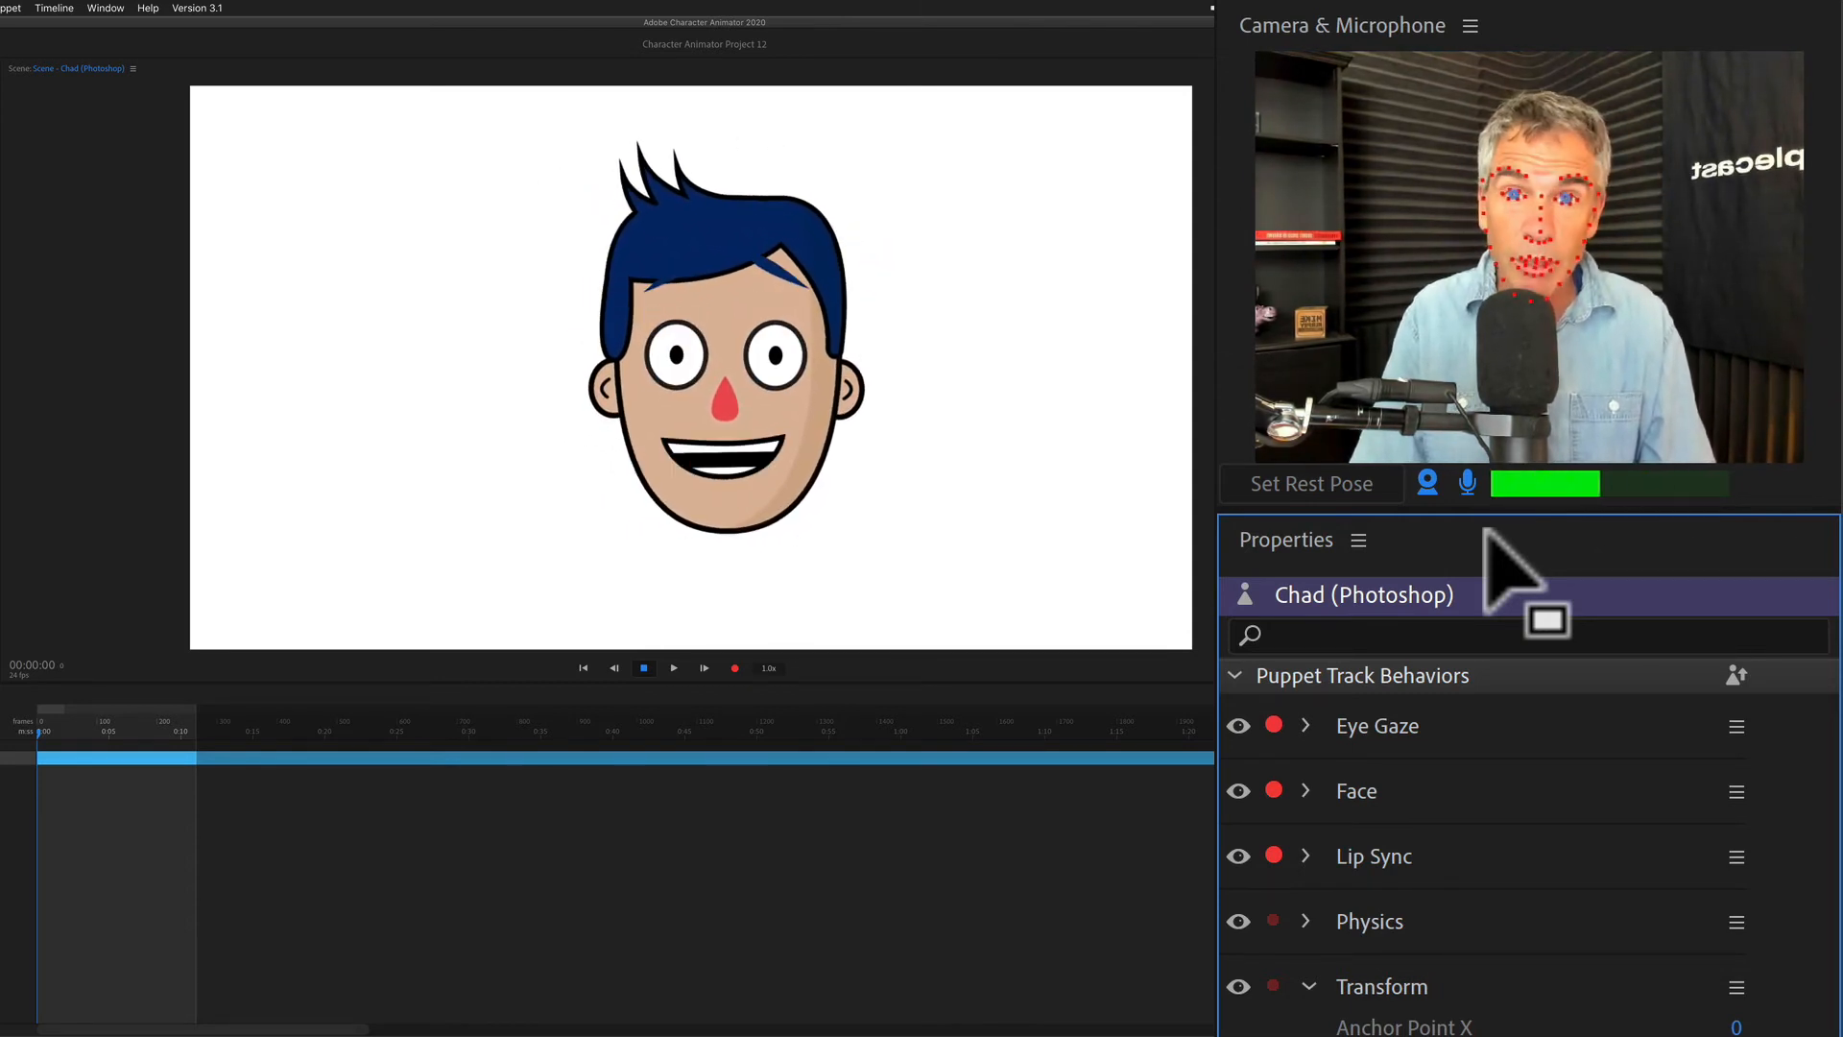
pyautogui.moveTo(1668, 636)
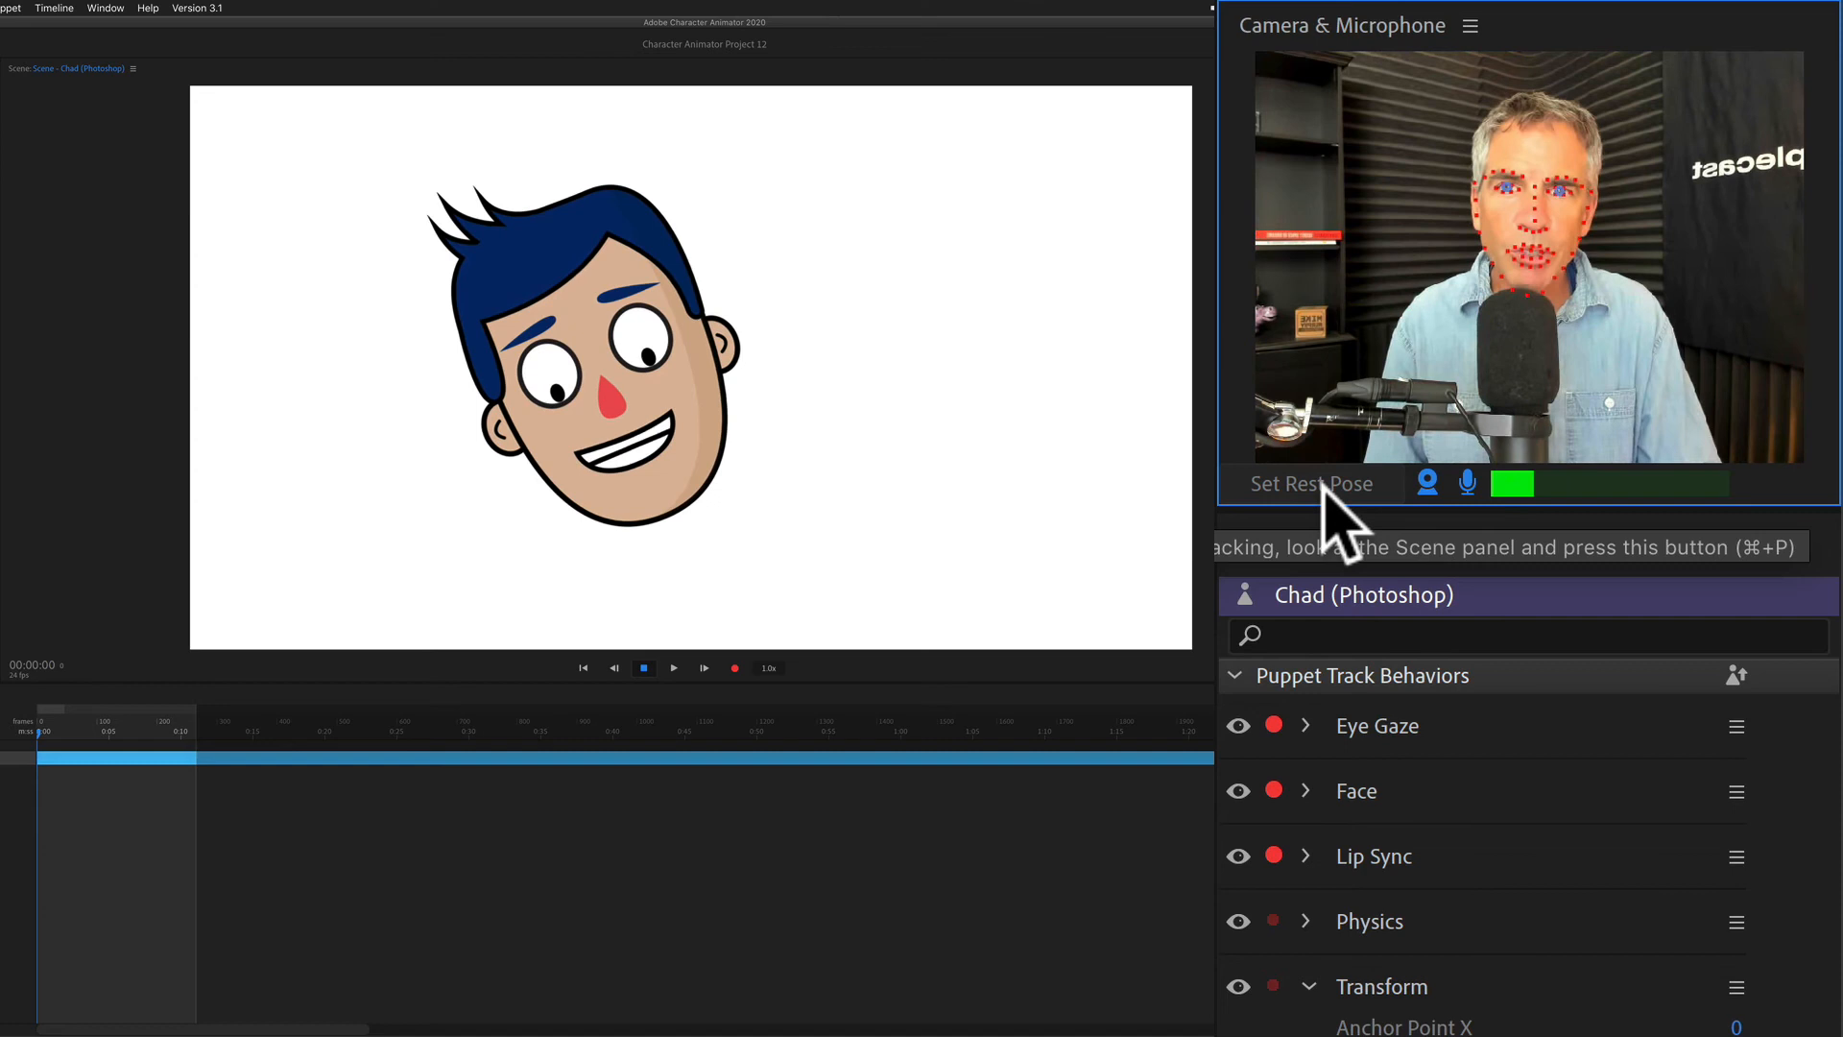
# Set the rest pose (Cmd+P) so Chad returns to a centered, neutral expression.
pyautogui.press('cmd+p')
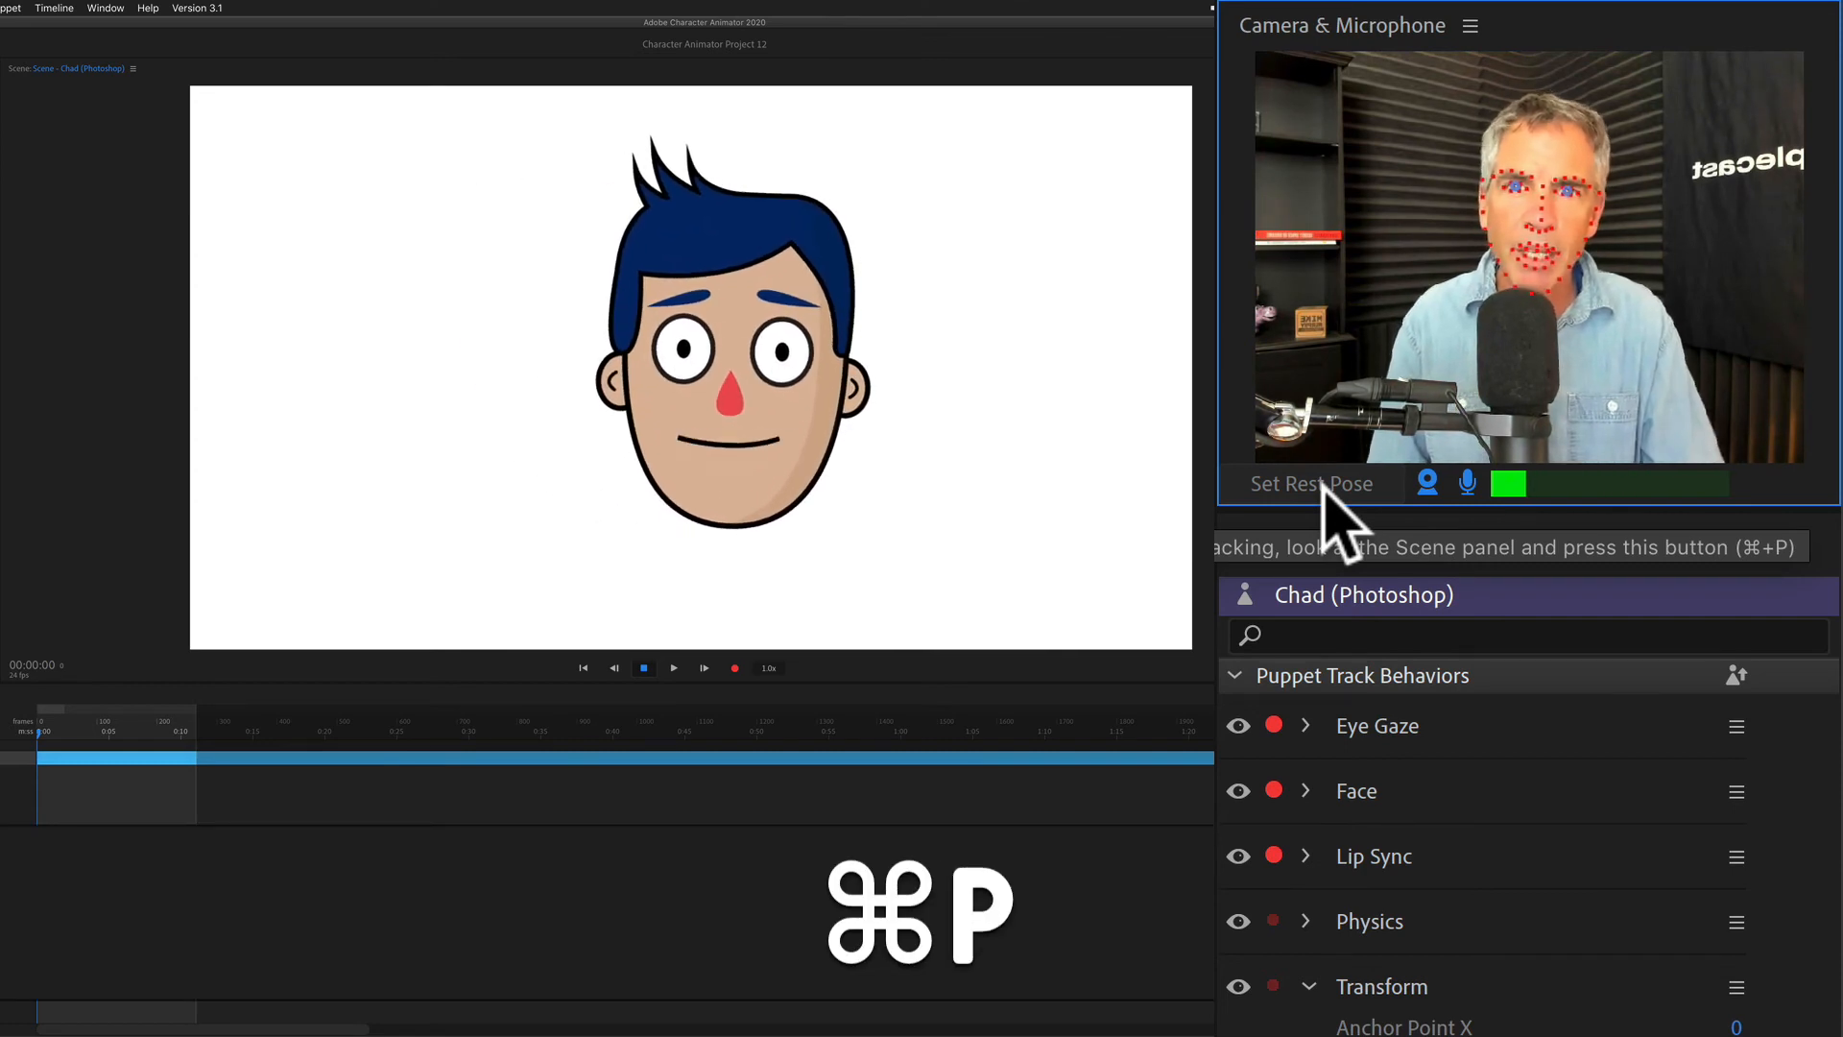